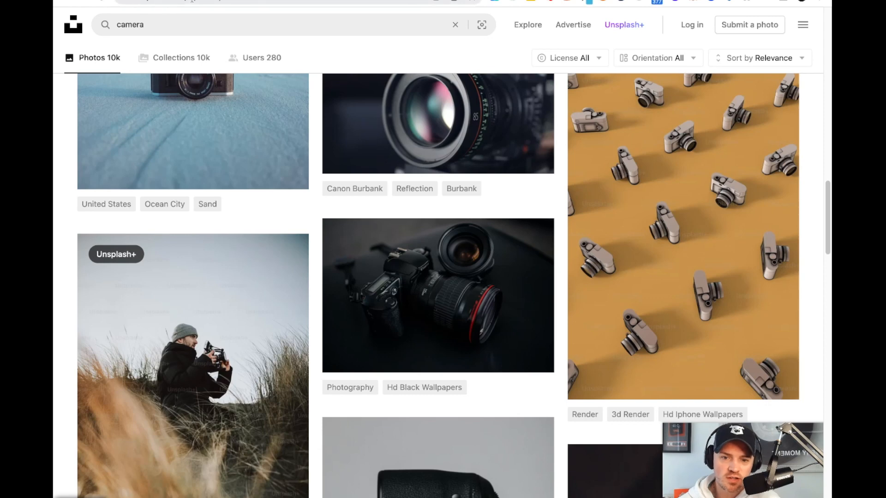
{"action": "mouse_move", "coordinate": [437, 295]}
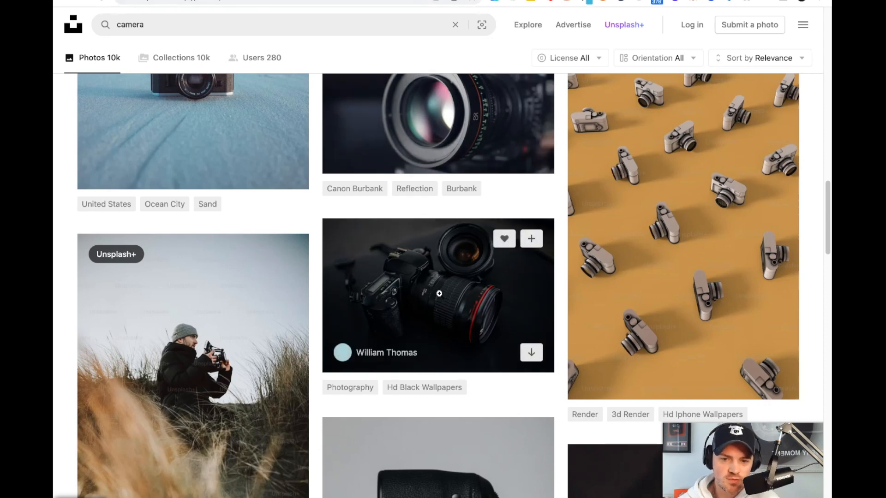
Bring up the black camera photo and the list of file-naming tips beside it.
{"action": "left_click", "coordinate": [437, 295]}
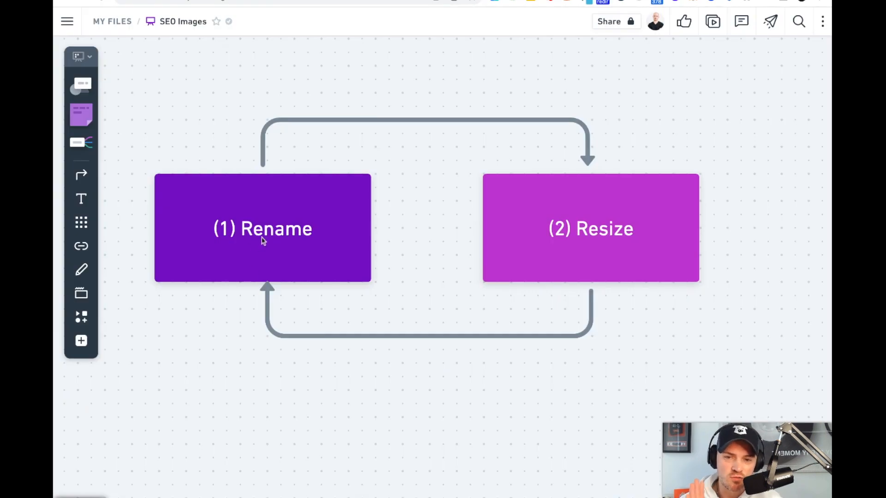
{"action": "mouse_move", "coordinate": [574, 249]}
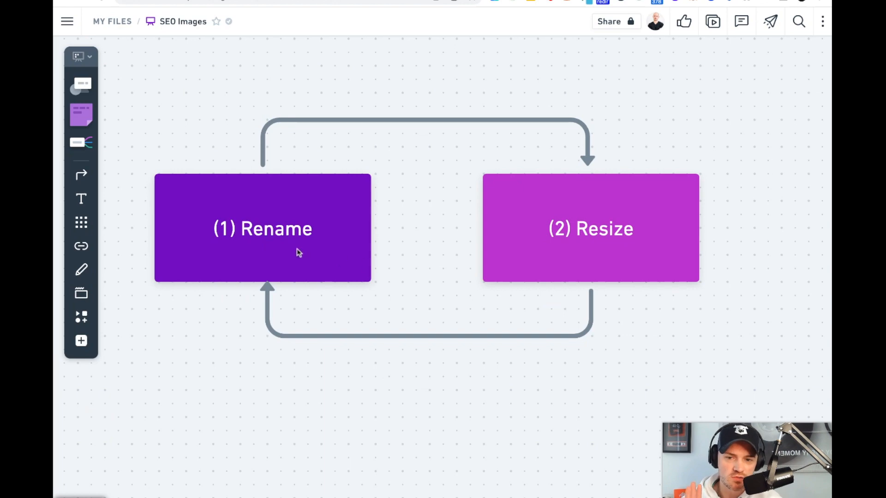
{"action": "mouse_move", "coordinate": [605, 235]}
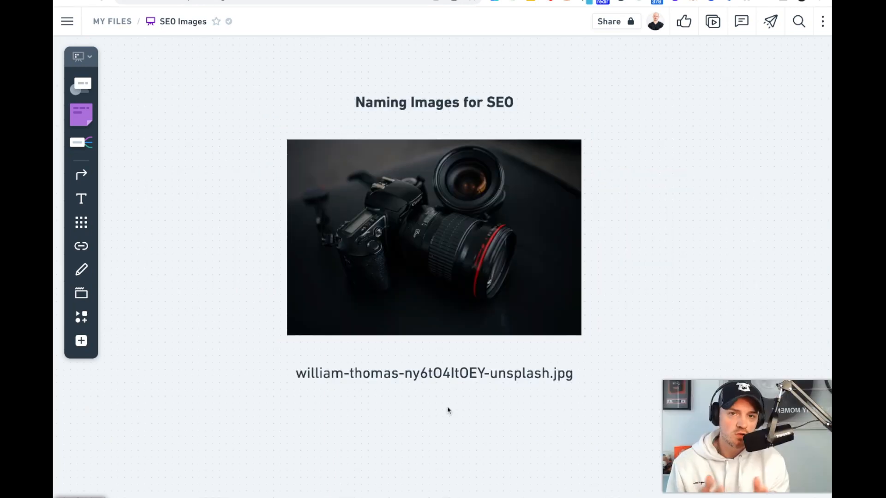
{"action": "mouse_move", "coordinate": [316, 391]}
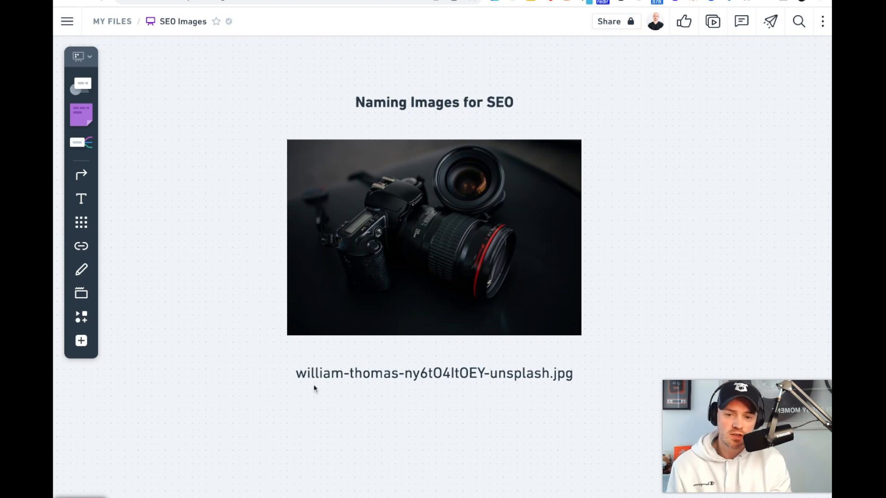
{"action": "mouse_move", "coordinate": [460, 394]}
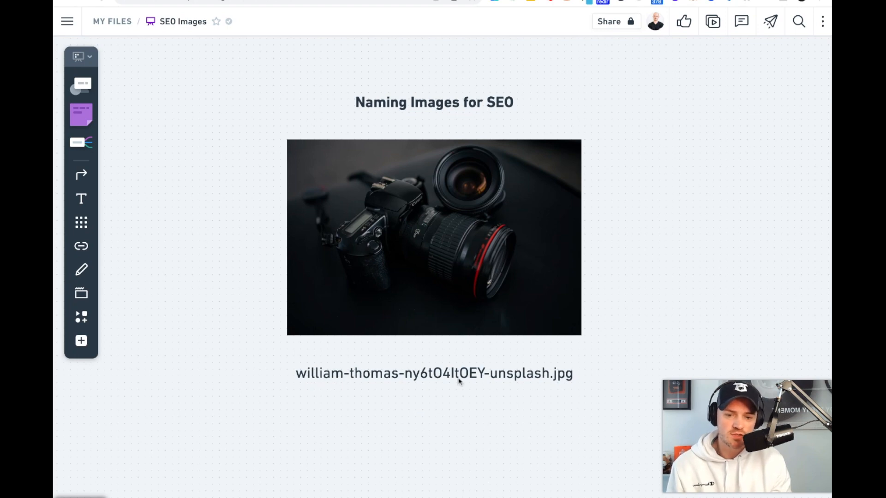
{"action": "left_click", "coordinate": [459, 382]}
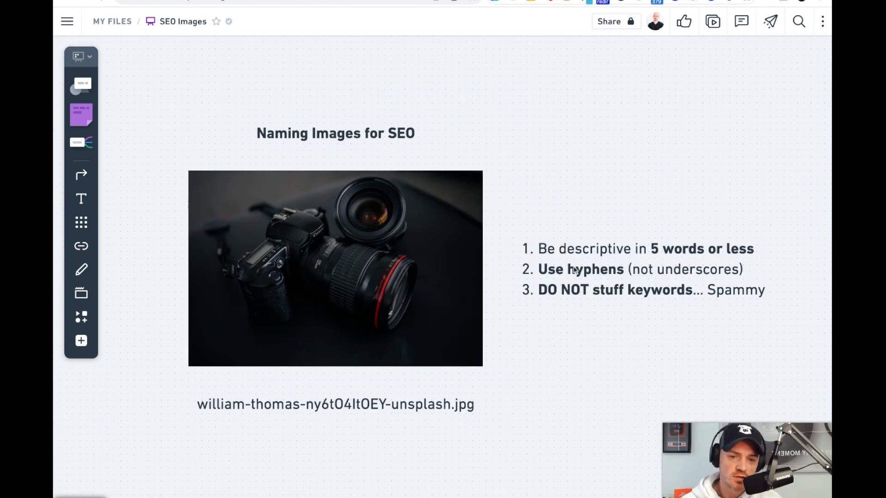
{"action": "left_click", "coordinate": [635, 254]}
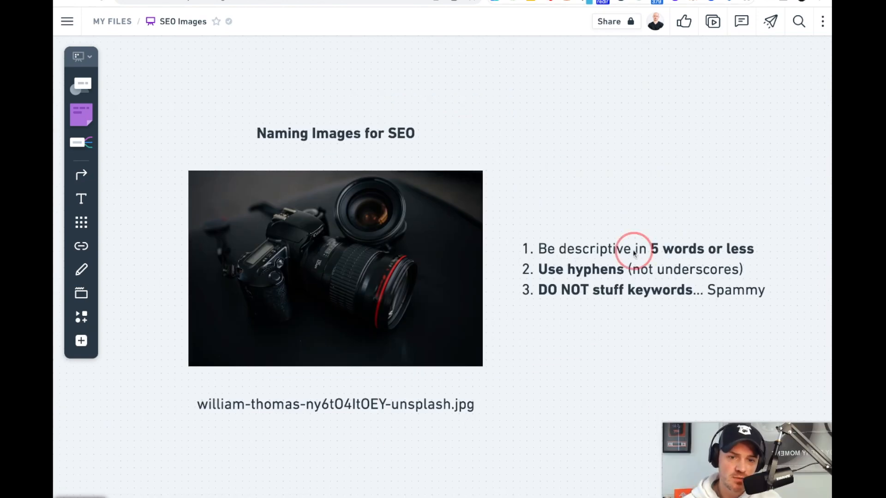
{"action": "left_click", "coordinate": [633, 250]}
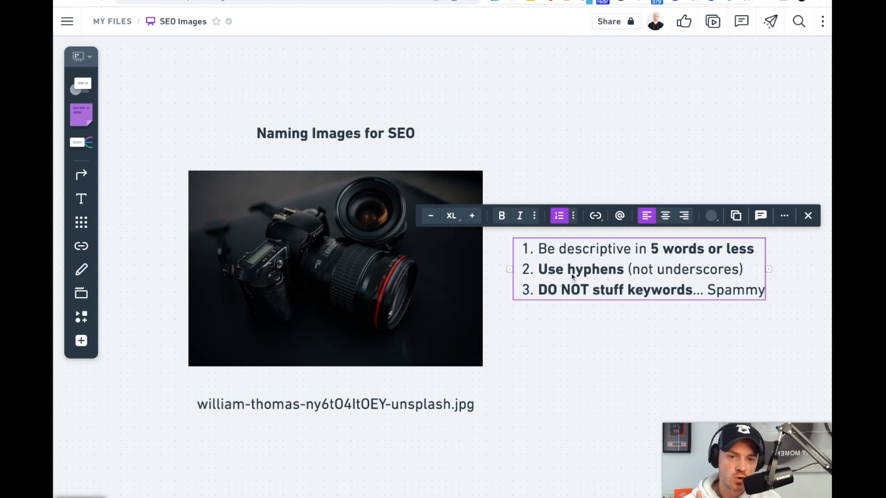
{"action": "mouse_move", "coordinate": [612, 301]}
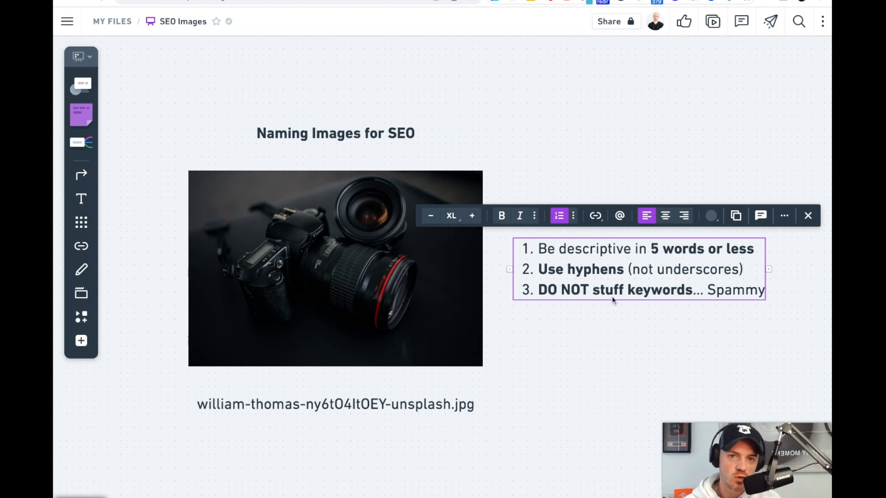
Rename the photo's file to Canon-Camera-135-mm.jpg in bold.
{"action": "left_click", "coordinate": [335, 405]}
{"action": "type", "text": "Canon-Camera-"}
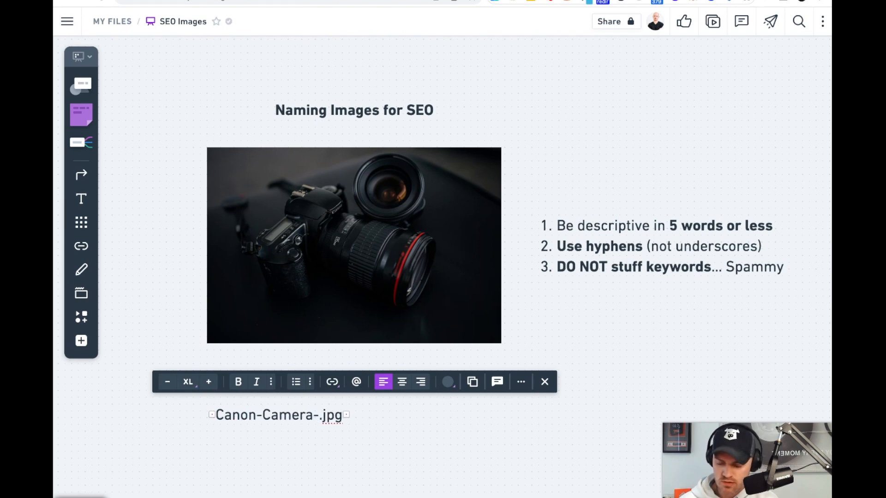
{"action": "type", "text": "135-mm"}
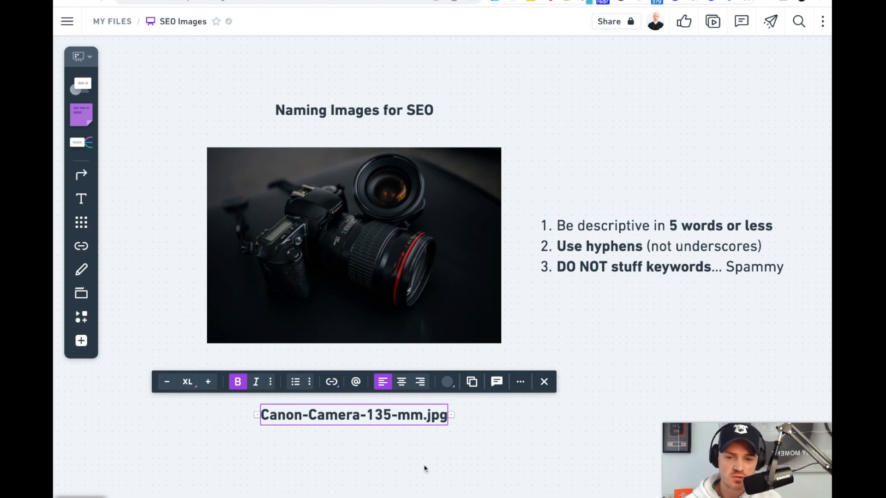
{"action": "mouse_move", "coordinate": [430, 453]}
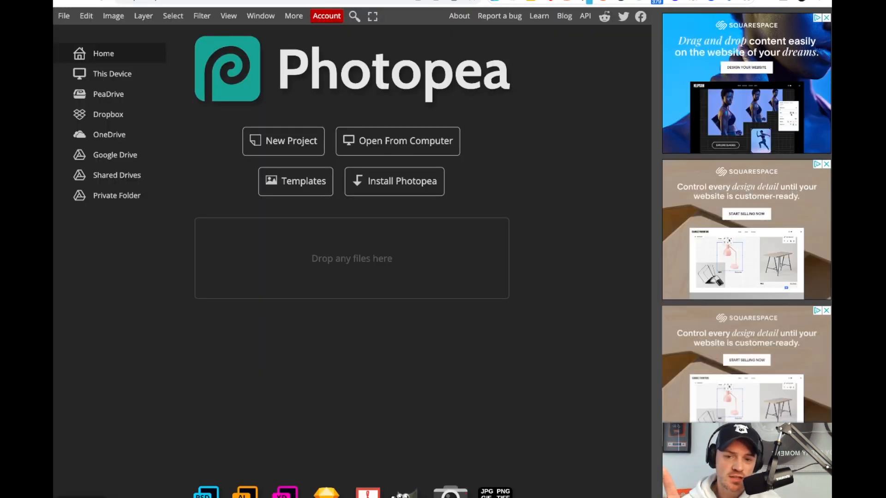
Resize the camera photo to 1200 px wide via Image Size.
{"action": "left_click", "coordinate": [113, 16]}
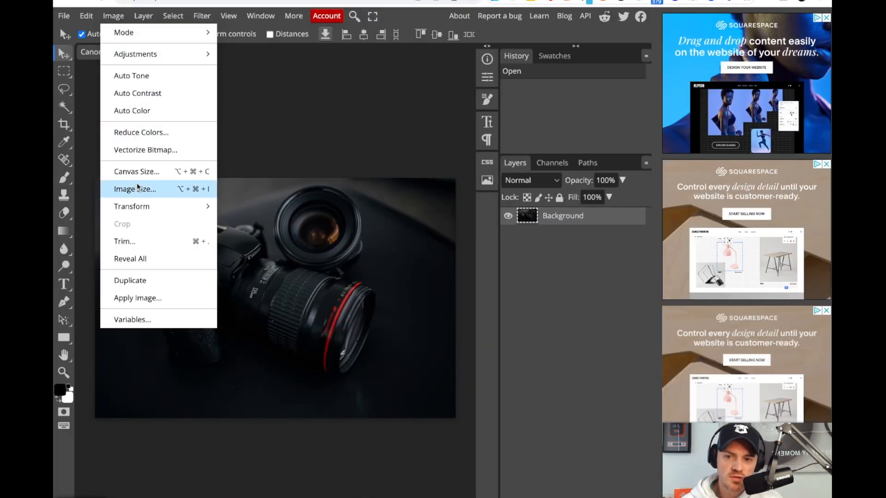
{"action": "left_click", "coordinate": [135, 188]}
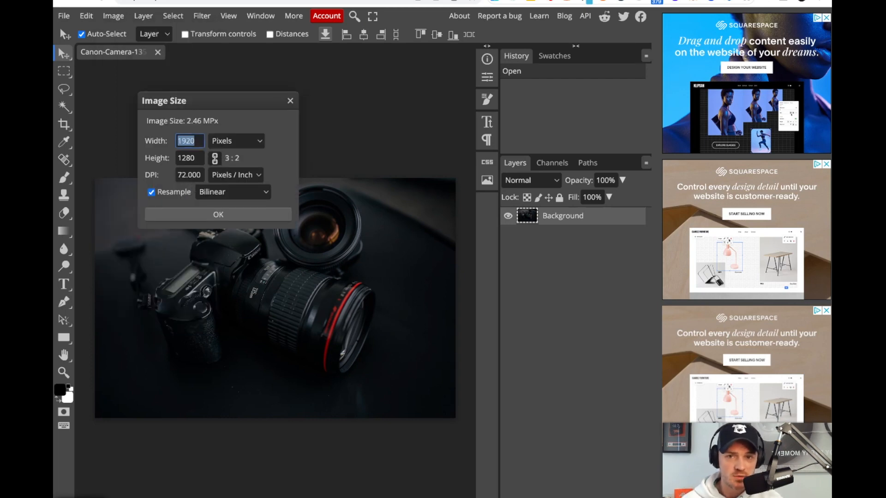
{"action": "type", "text": "1200"}
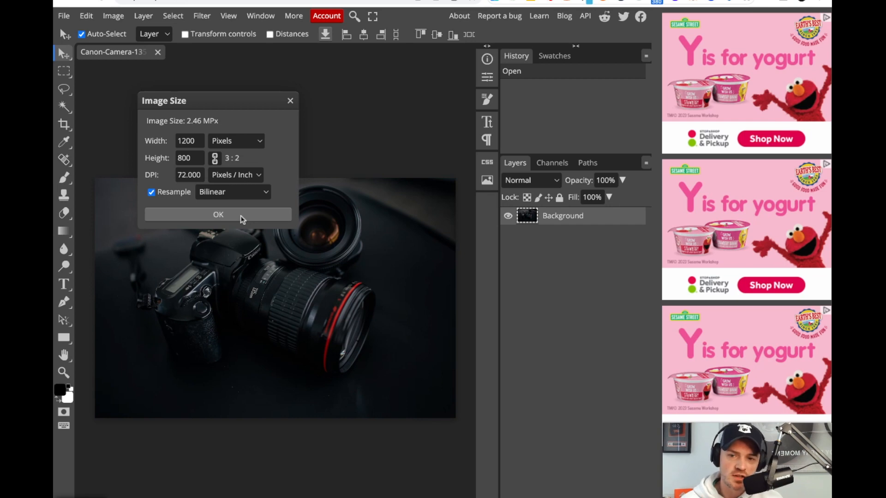
{"action": "left_click", "coordinate": [113, 16]}
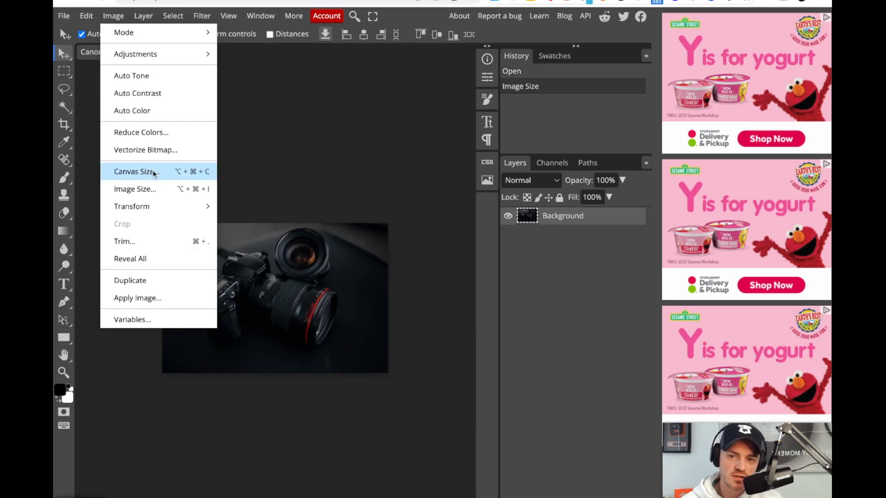
Shorten the canvas height, then export the photo as a JPG.
{"action": "left_click", "coordinate": [134, 172]}
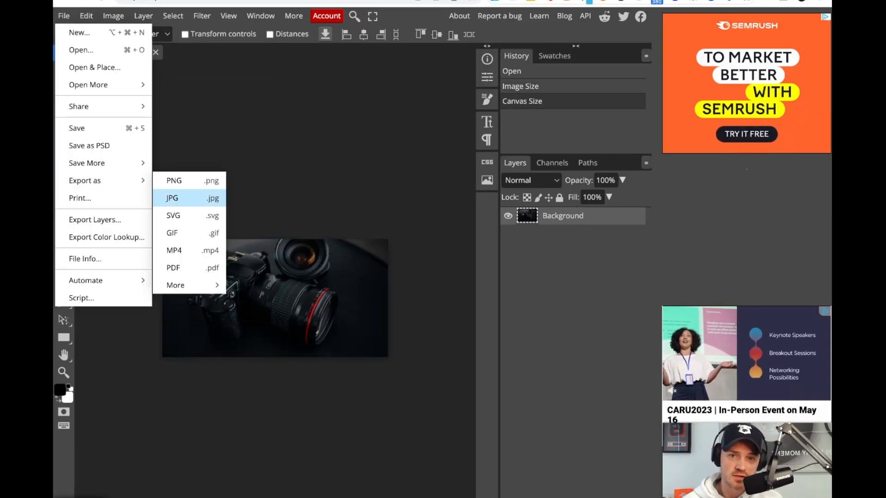
{"action": "left_click", "coordinate": [172, 197]}
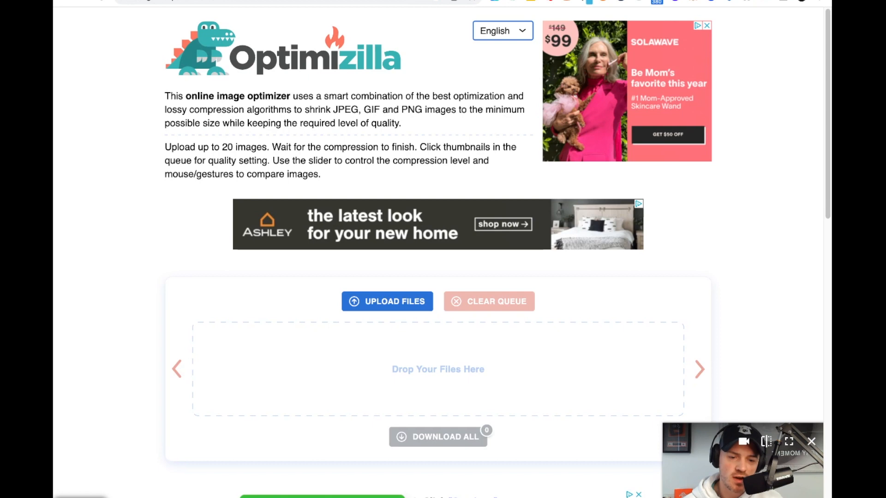
Upload the exported JPG to Optimizilla for compression.
{"action": "left_click", "coordinate": [387, 301]}
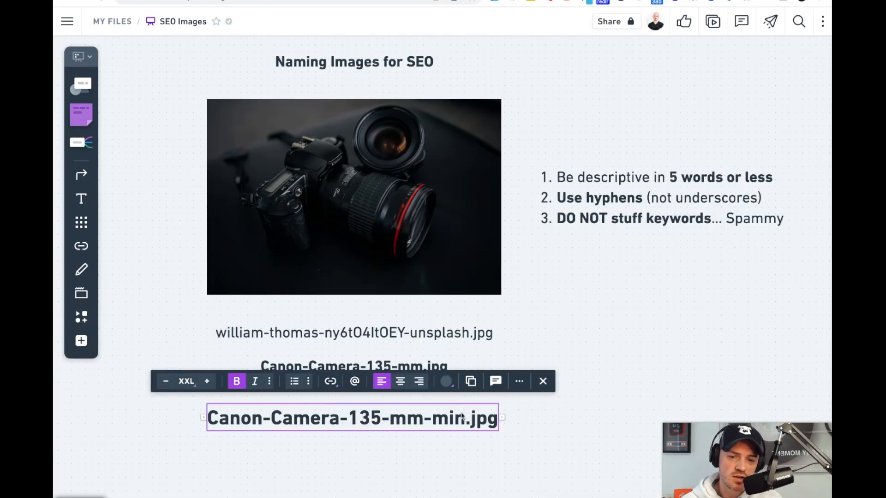
Highlight the min suffix in the compressed name Canon-Camera-135-mm-min.jpg.
{"action": "double_click", "coordinate": [449, 419]}
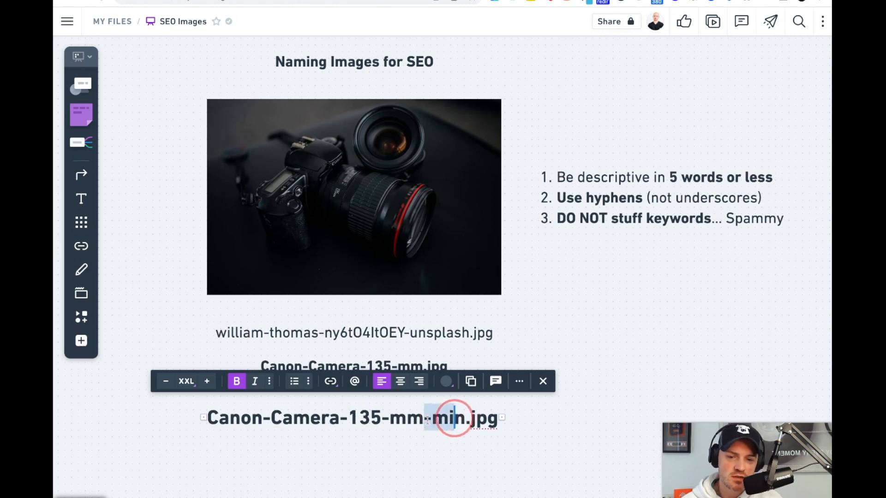
{"action": "double_click", "coordinate": [450, 419]}
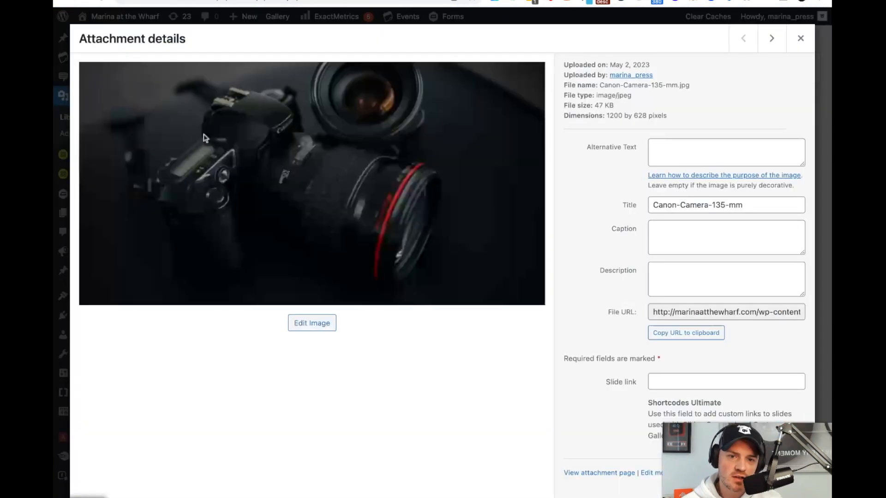
Give the uploaded photo the alternative text 'Canon-Camera 135mm'.
{"action": "left_click", "coordinate": [725, 152]}
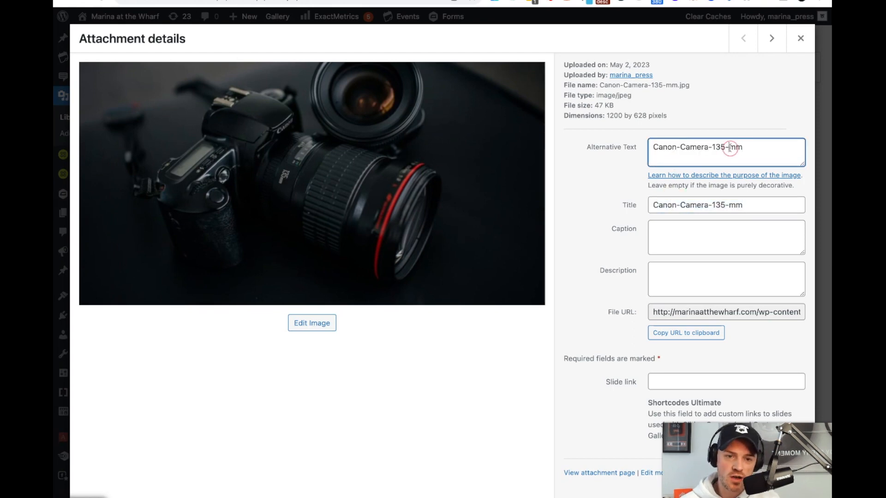
{"action": "type", "text": "Canon-Camera 135mm"}
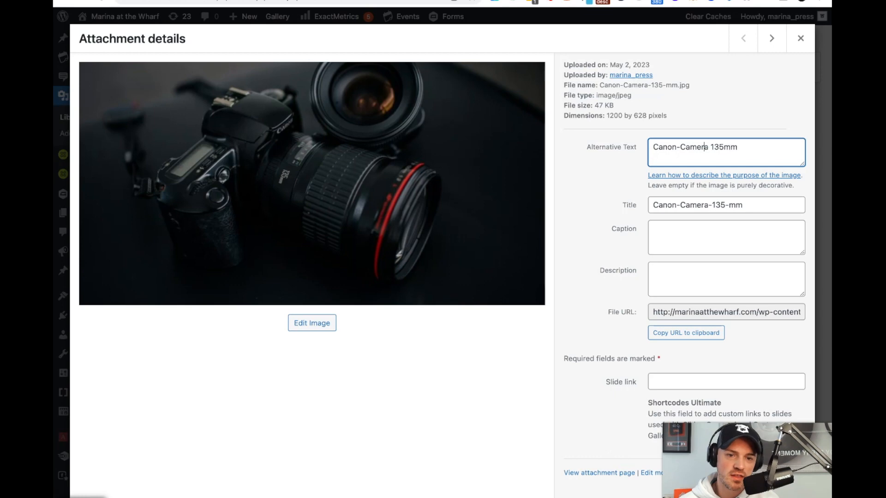